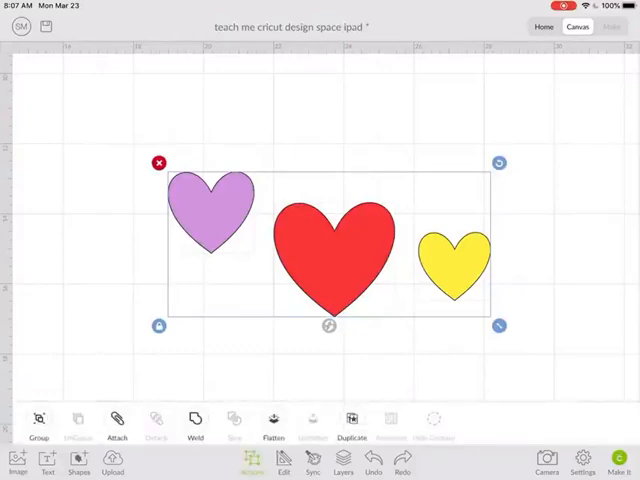
# - Align Middle the purple, red and yellow hearts along a shared horizontal line
pyautogui.click(284, 463)
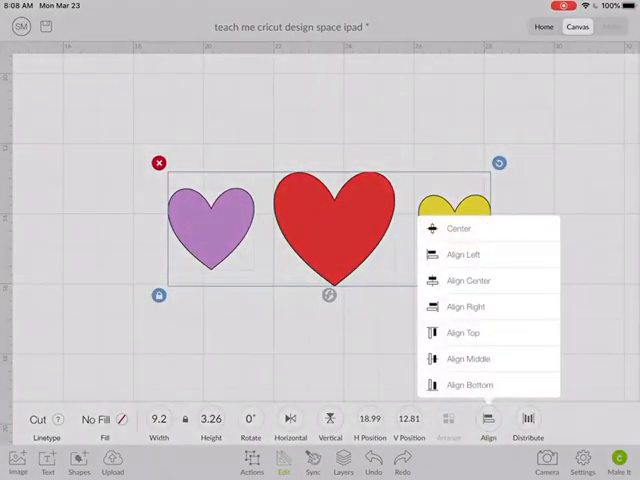
# - Apply Align Center so red, purple and yellow hearts nest into one layered heart
pyautogui.click(460, 228)
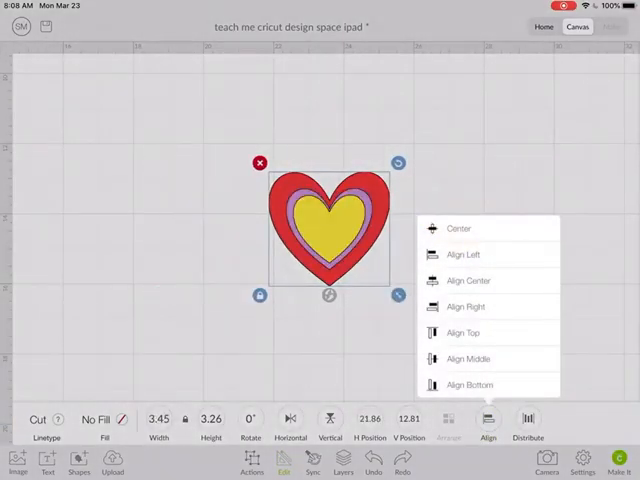